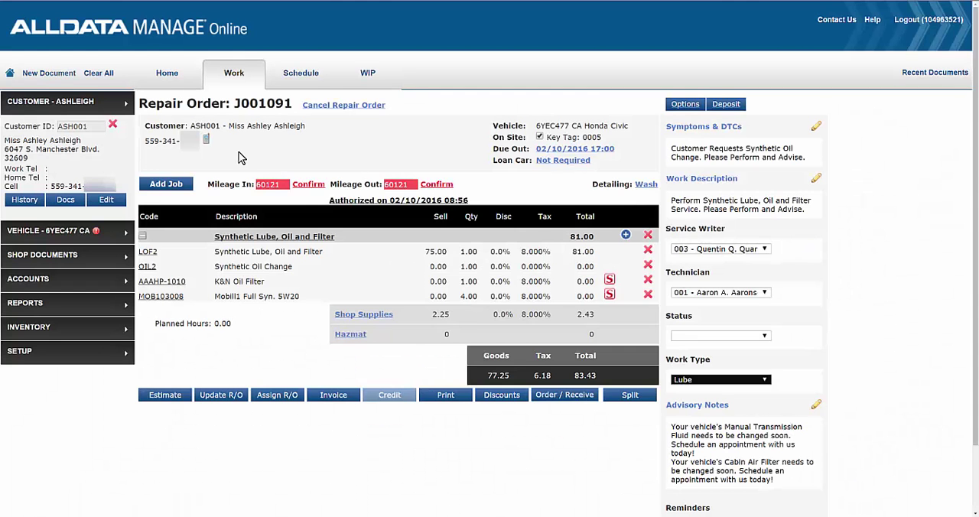
Step: Load the predefined Welcome message into the customer's Text Message form
click(205, 139)
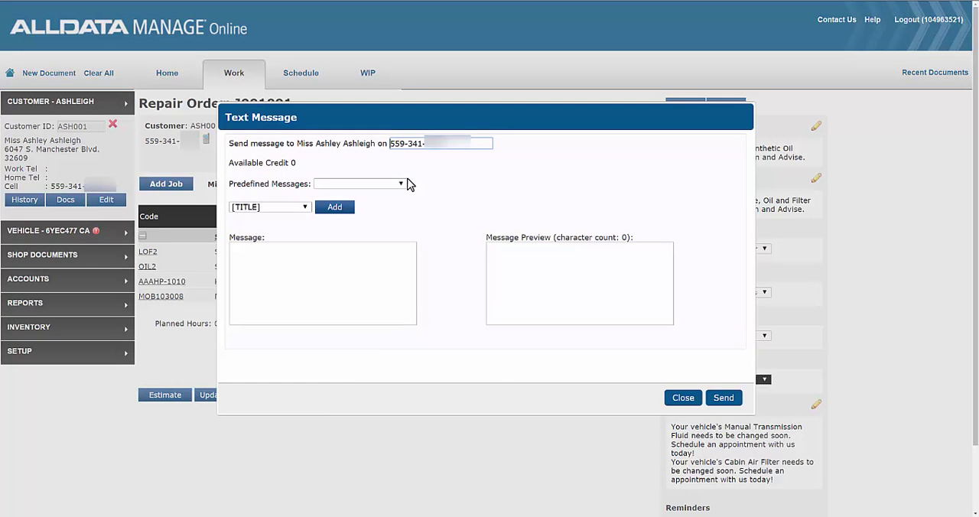
click(399, 184)
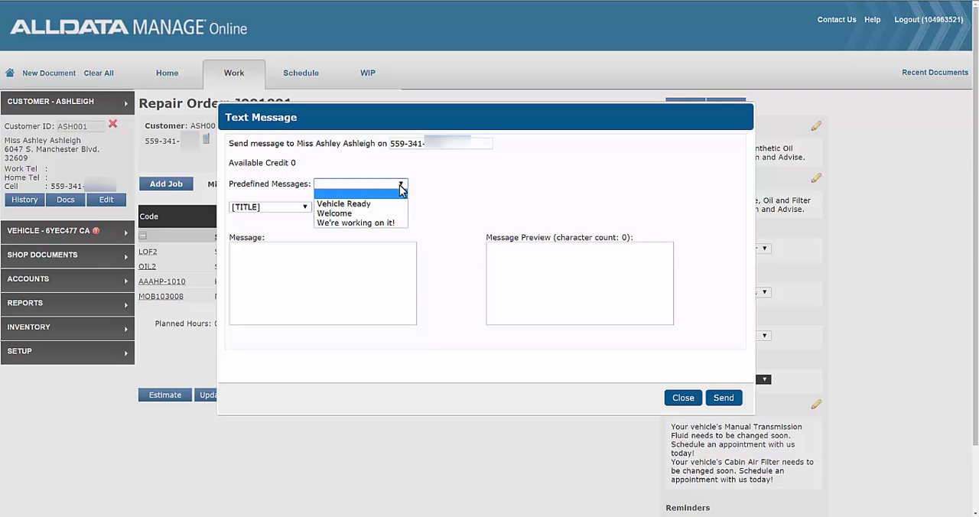
click(334, 213)
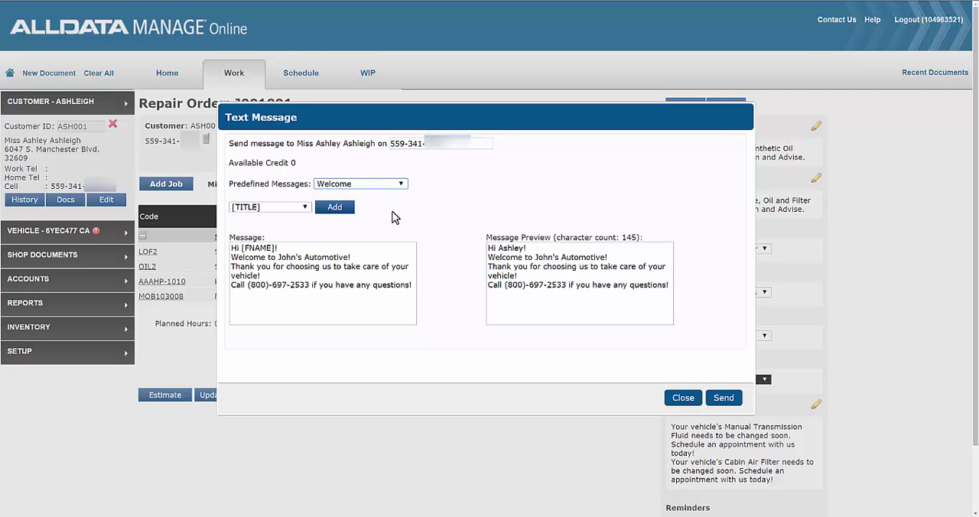
click(682, 398)
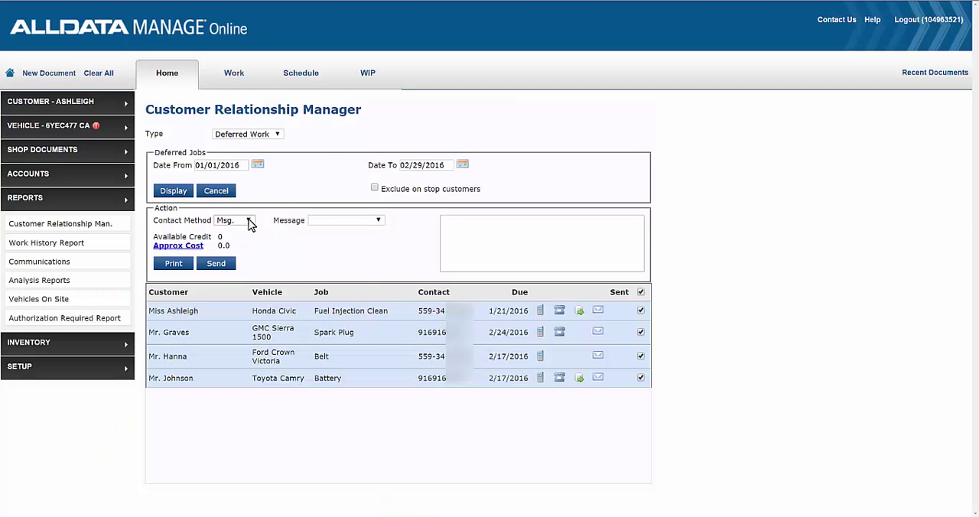
Step: In the CRM, choose the DEFERRED template and send it to the first customer only
click(346, 221)
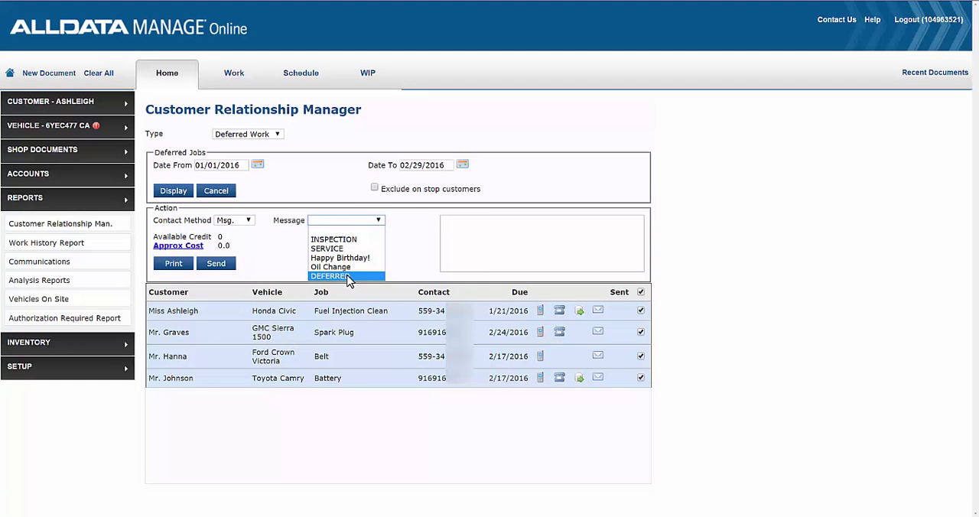
click(329, 275)
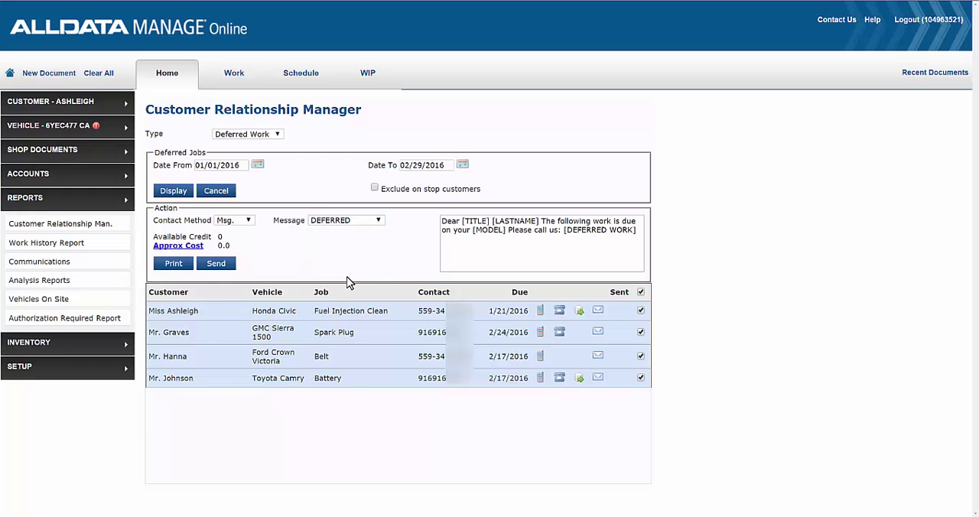
click(641, 331)
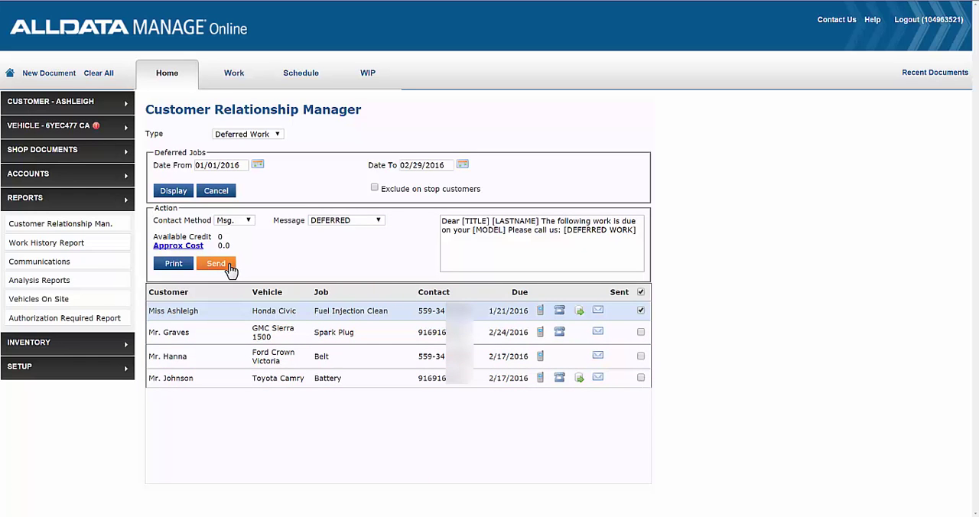
click(215, 263)
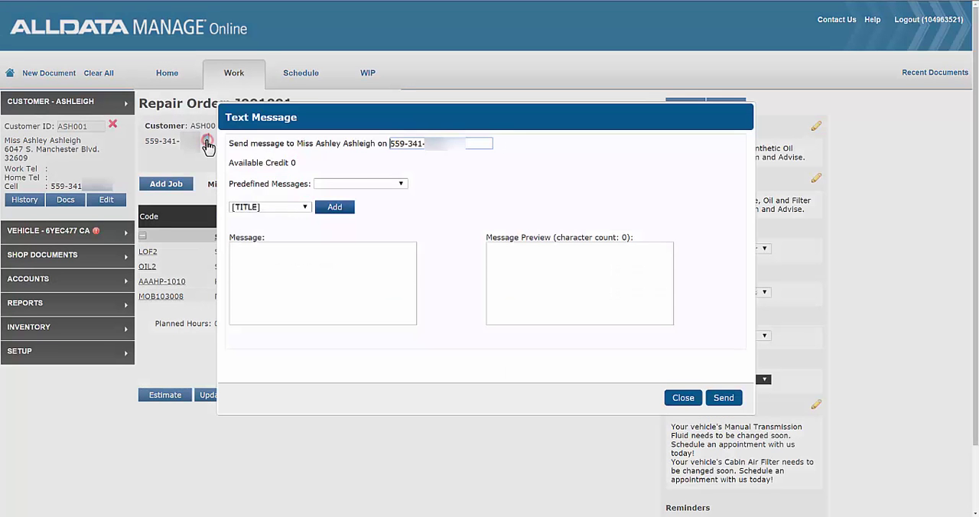
click(359, 183)
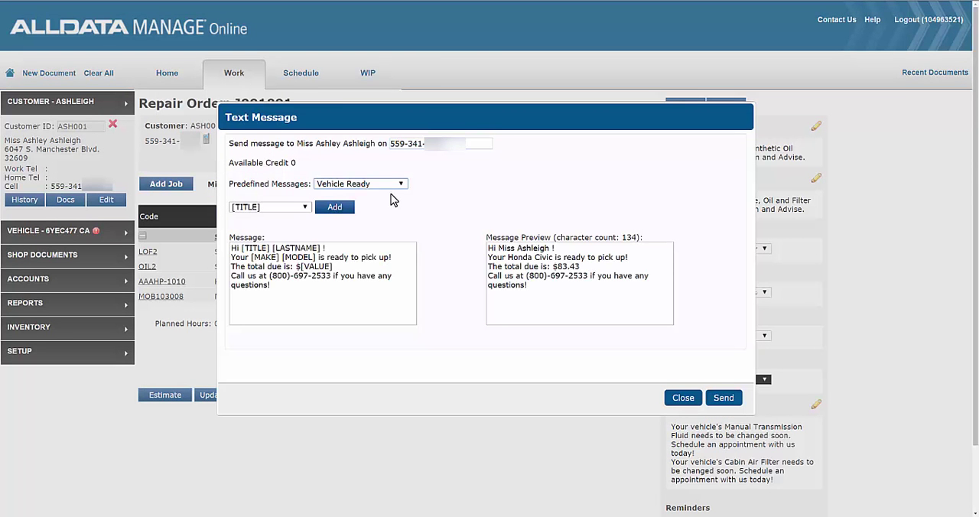
click(359, 183)
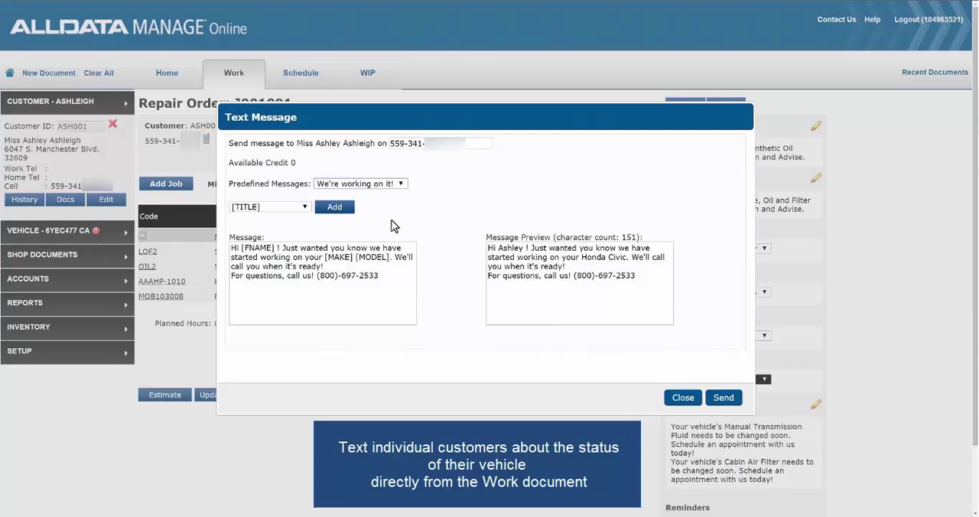
click(682, 398)
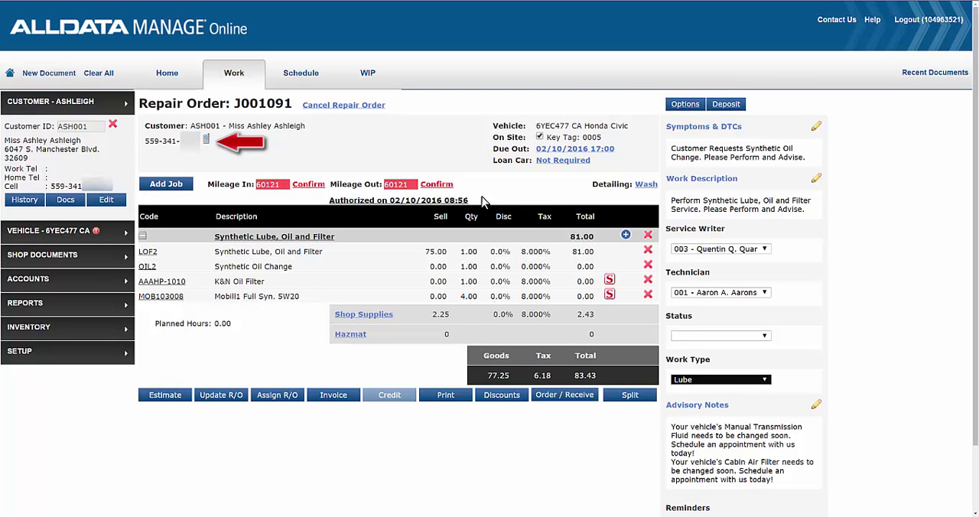
Step: Start a text message to the customer and clear the predefined Welcome choice
click(167, 73)
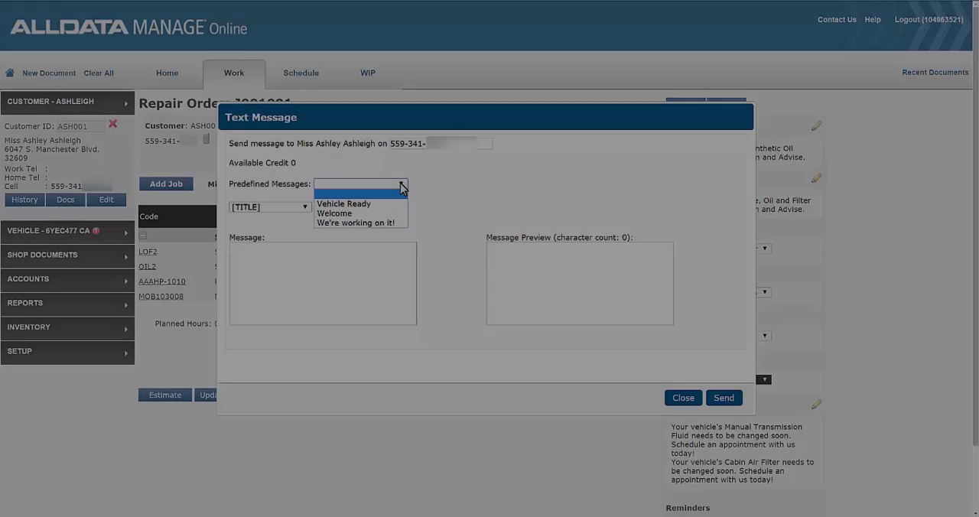
click(333, 204)
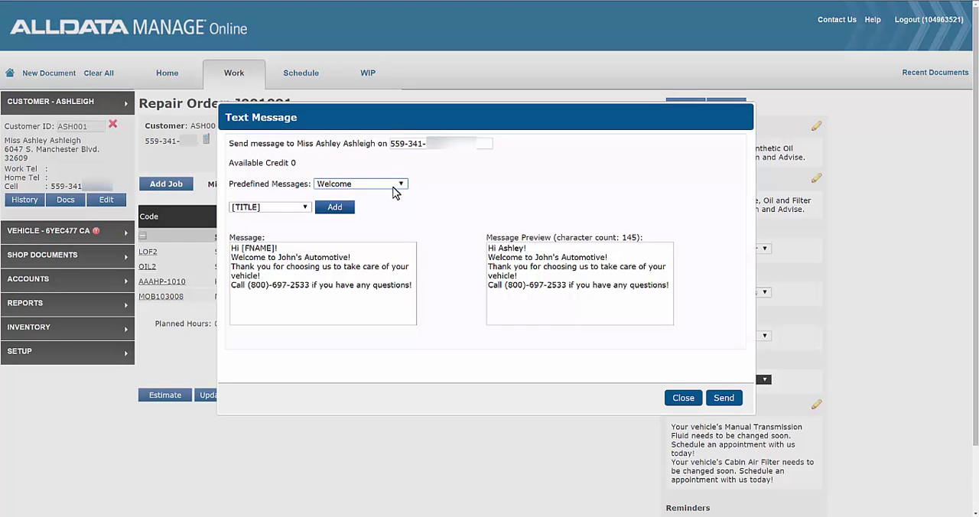
click(359, 184)
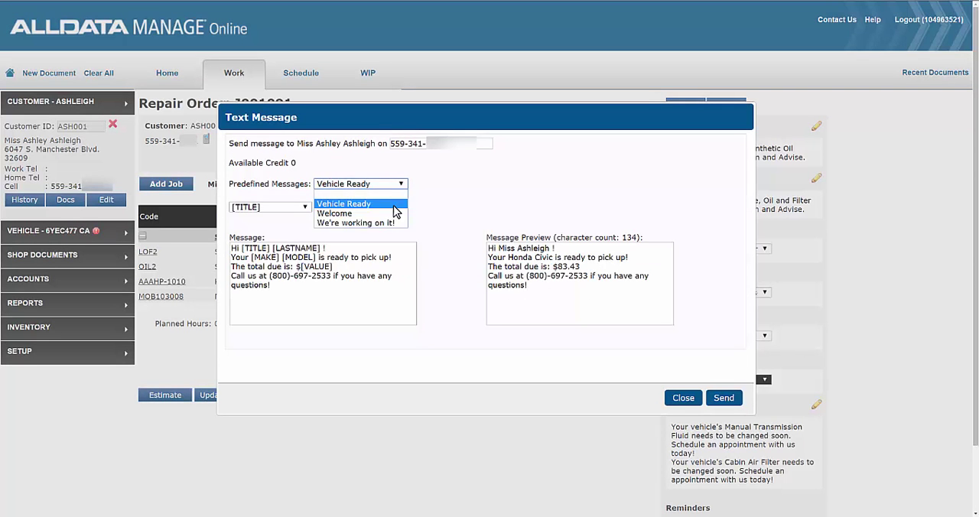
click(355, 223)
text(Thanks for choosing John's Repai)
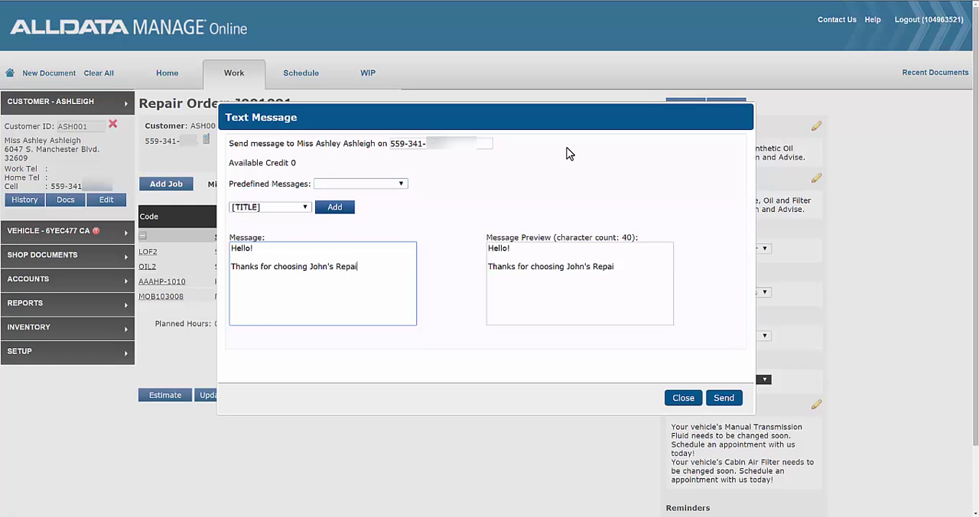
Step: Send the custom message ending 'Shop! Call us a 555-5555' and acknowledge the sent alert
text(Shop! Call us a)
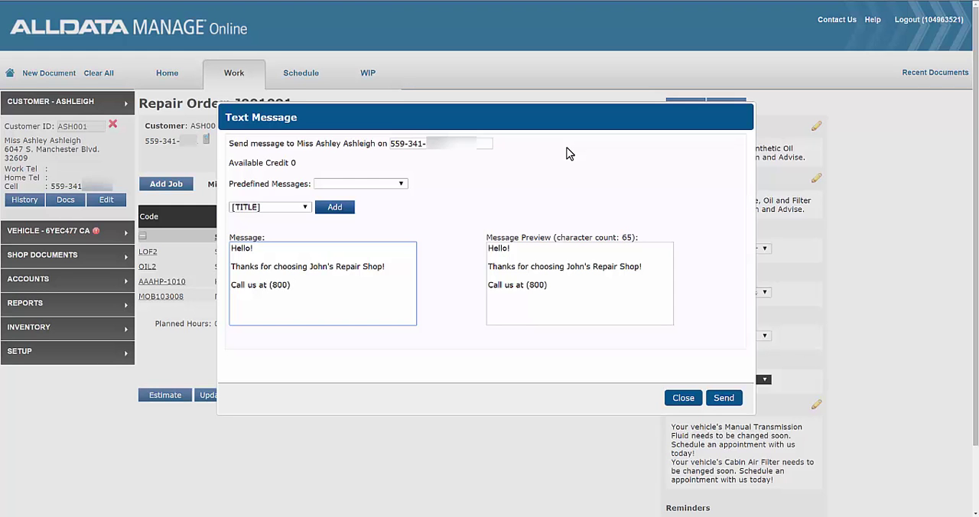
text(555-5555!)
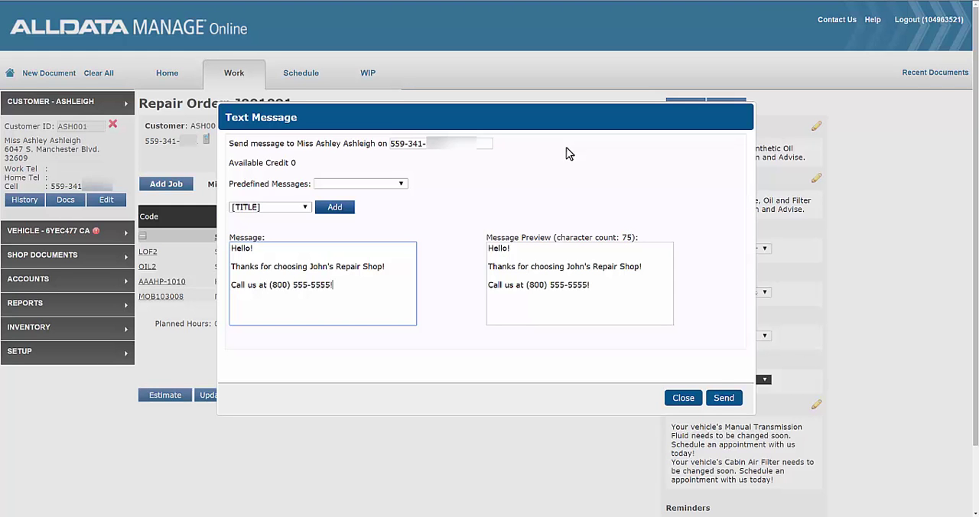
mouse_move(722, 397)
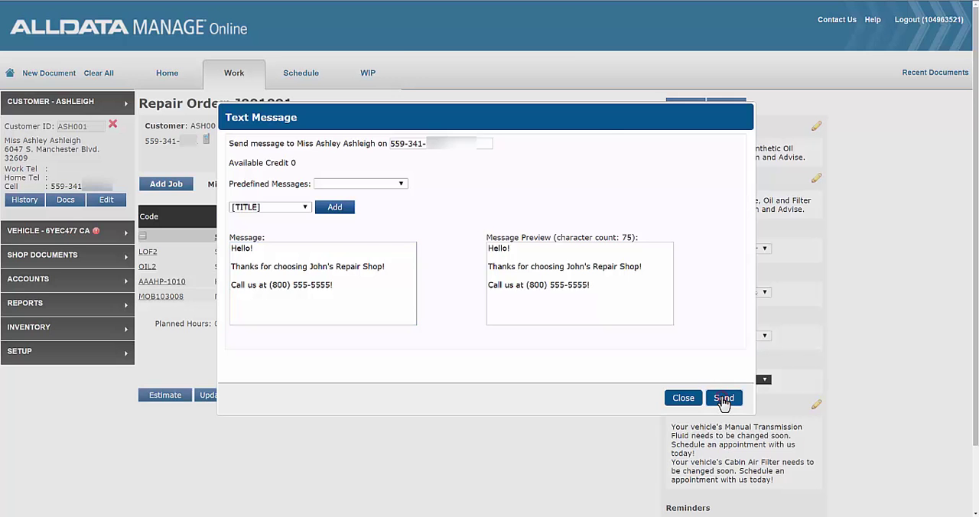
click(722, 398)
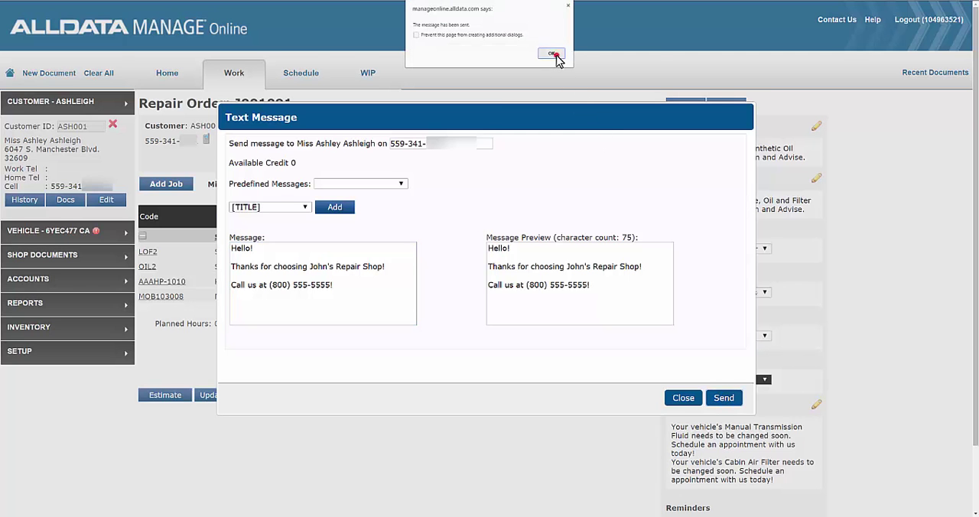
click(552, 54)
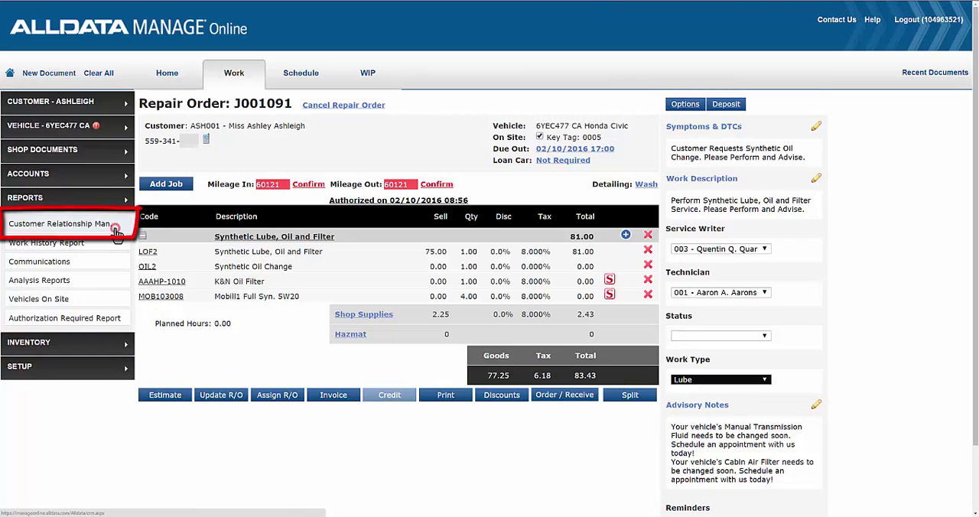
Step: Set the Customer Relationship Manager report type to Deferred Work
click(59, 223)
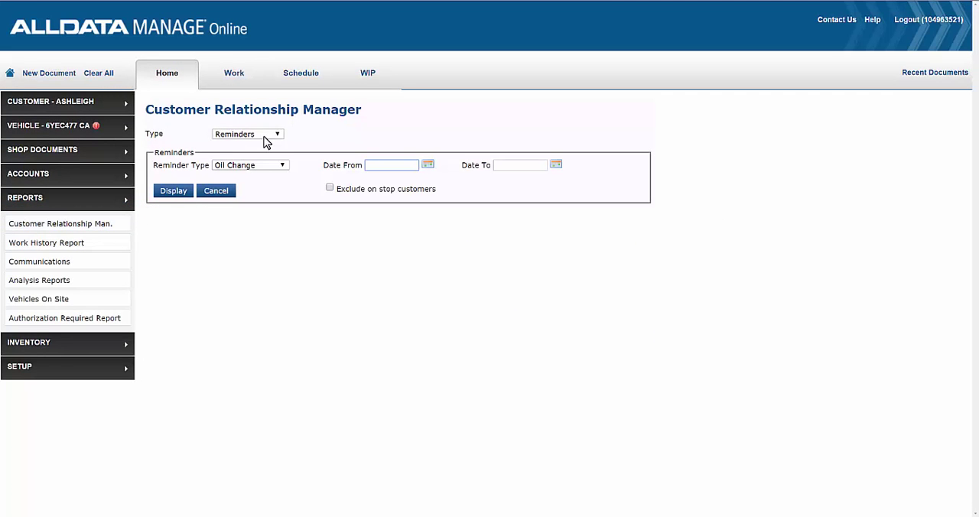
click(276, 134)
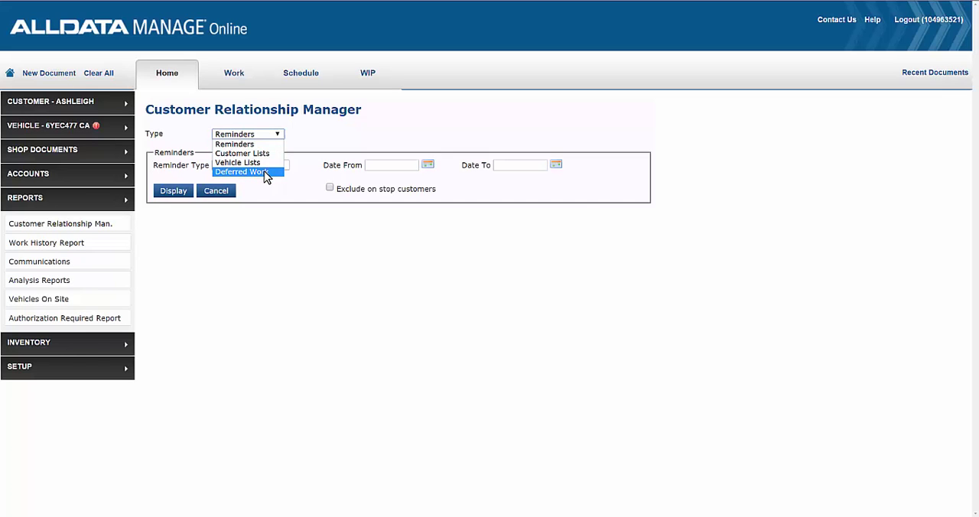
click(240, 171)
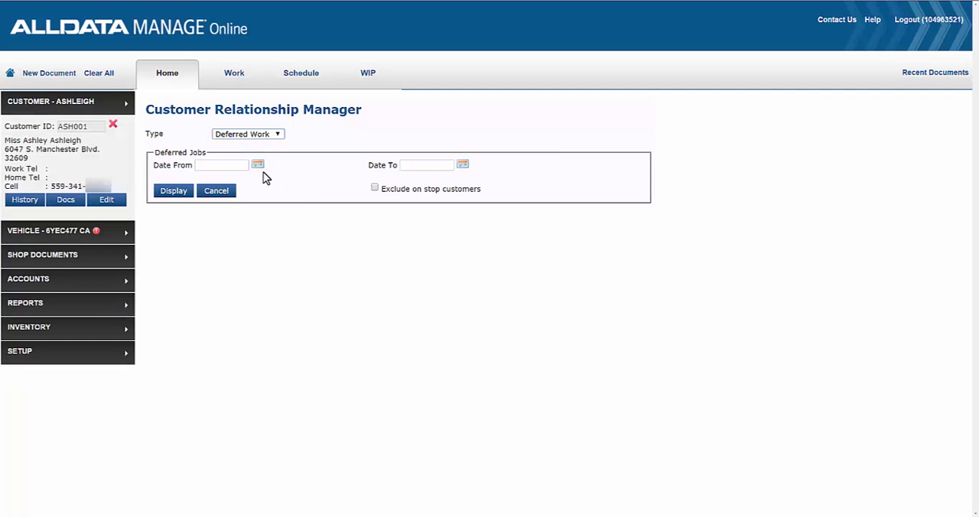
Step: List deferred jobs dated 01/01/2016 to 02/29/2016
click(257, 164)
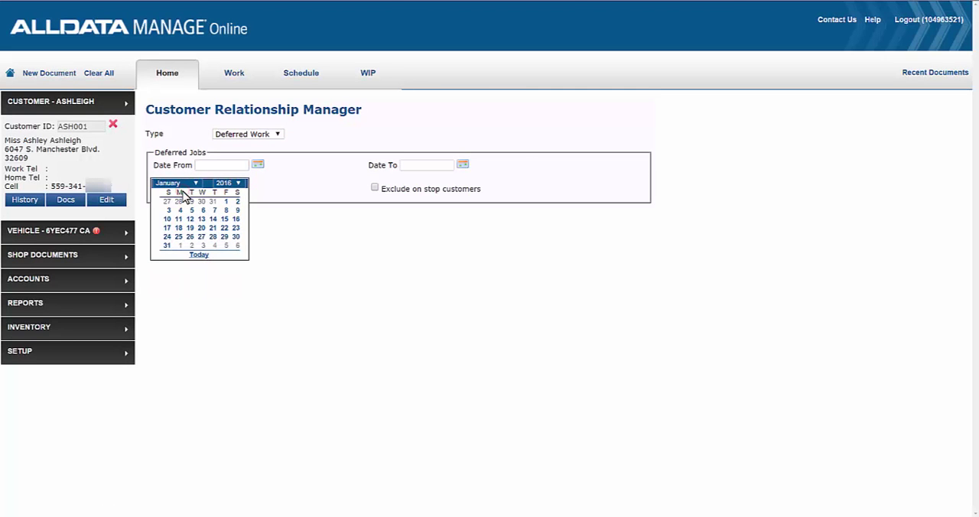
click(227, 201)
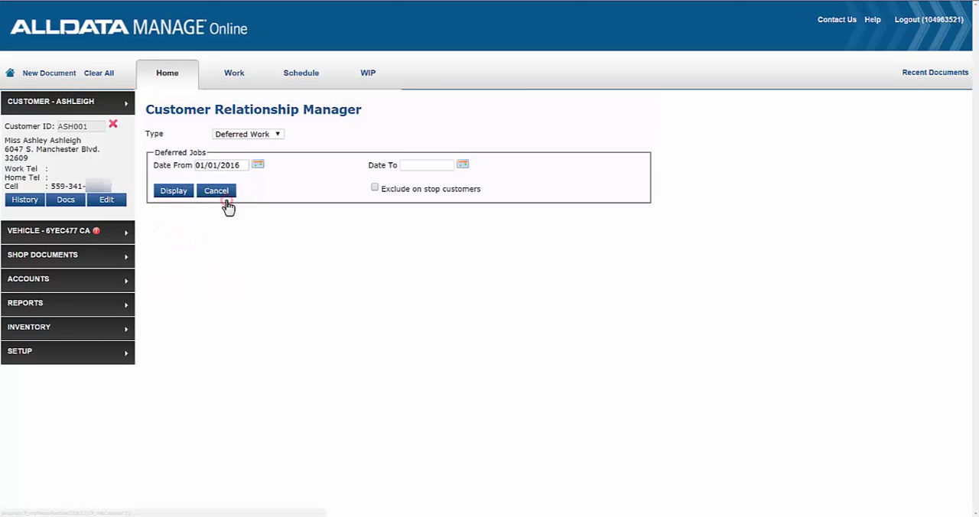
click(462, 165)
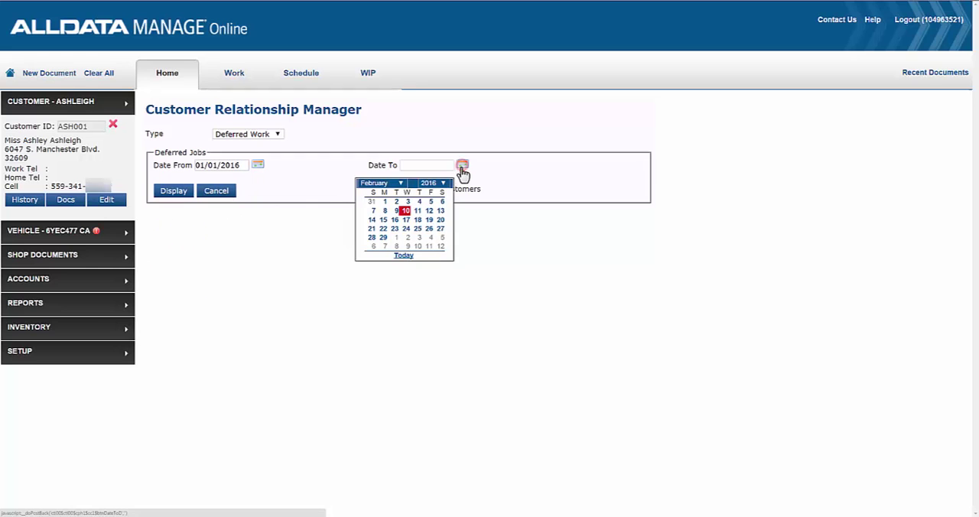
click(382, 237)
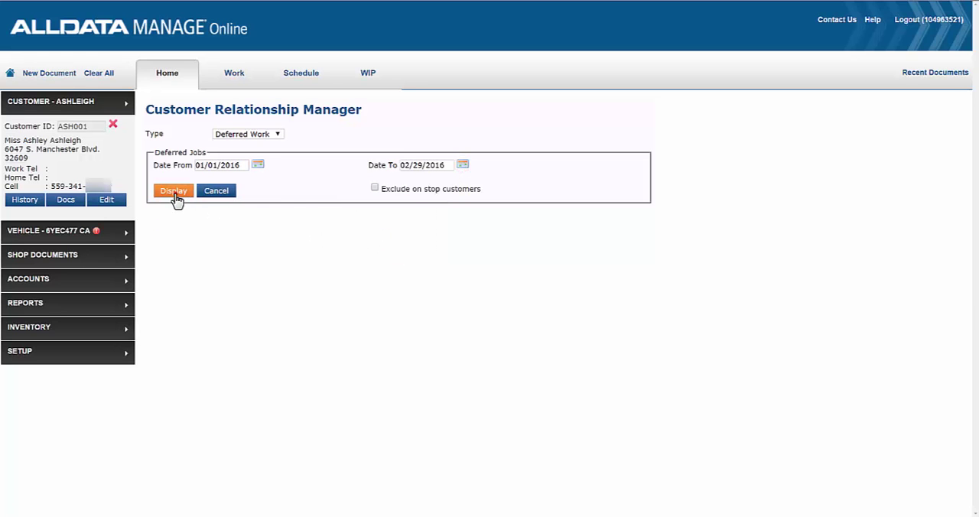
click(173, 189)
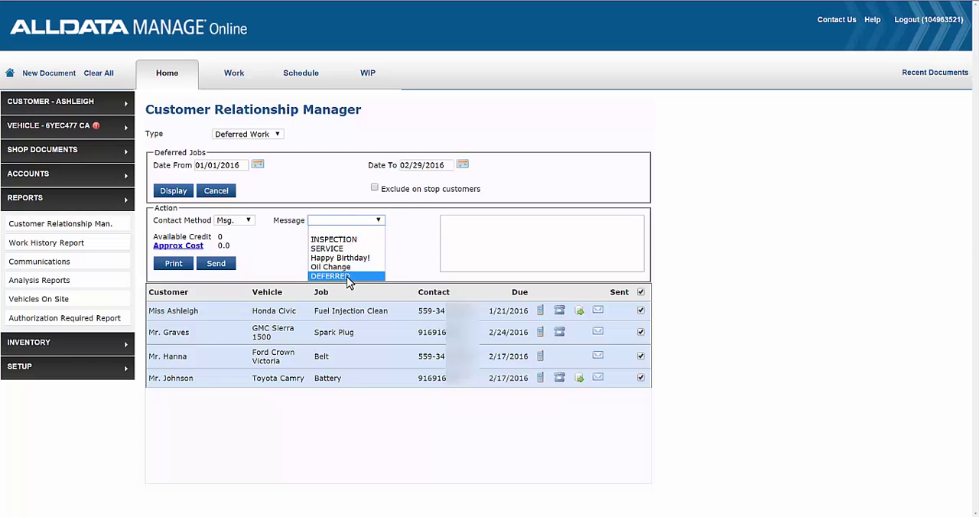
Step: Choose the DEFERRED template and exclude the Spark Plug, Belt and Battery customers
click(331, 275)
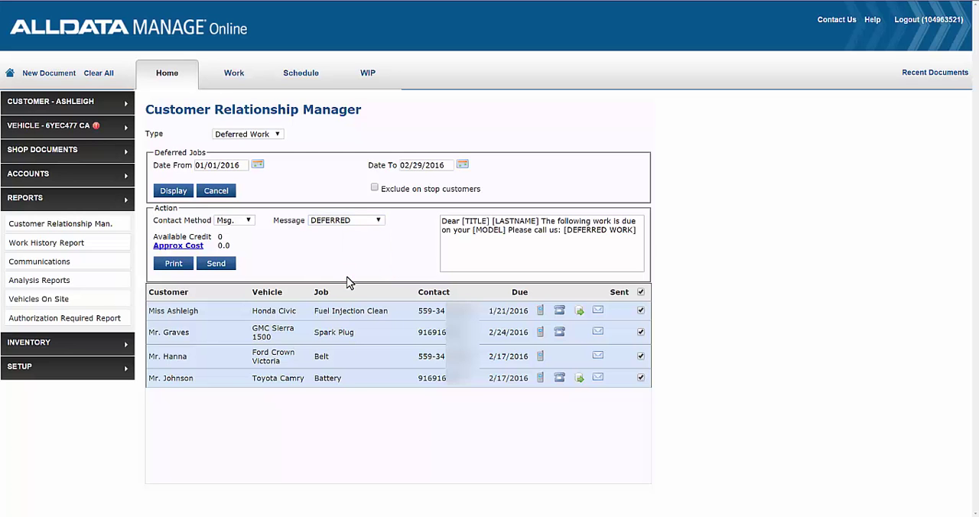
click(639, 332)
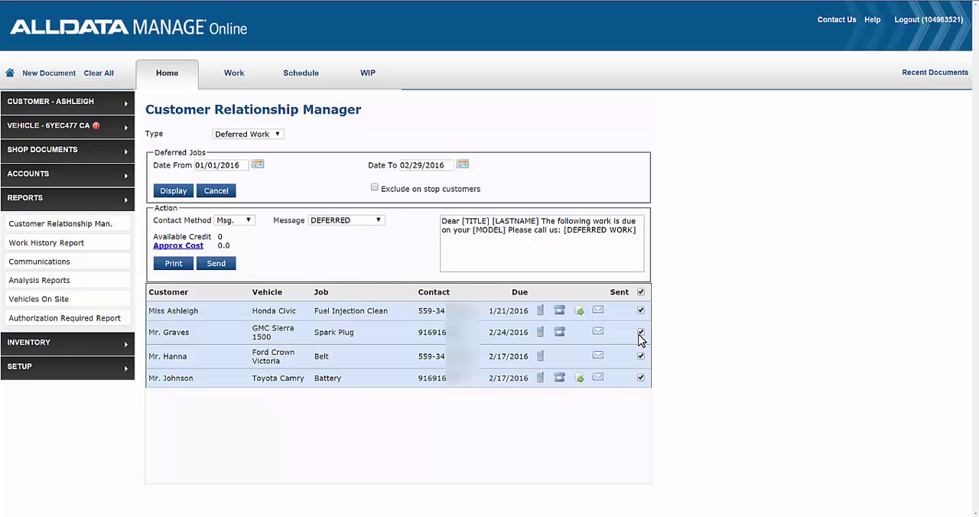
click(639, 330)
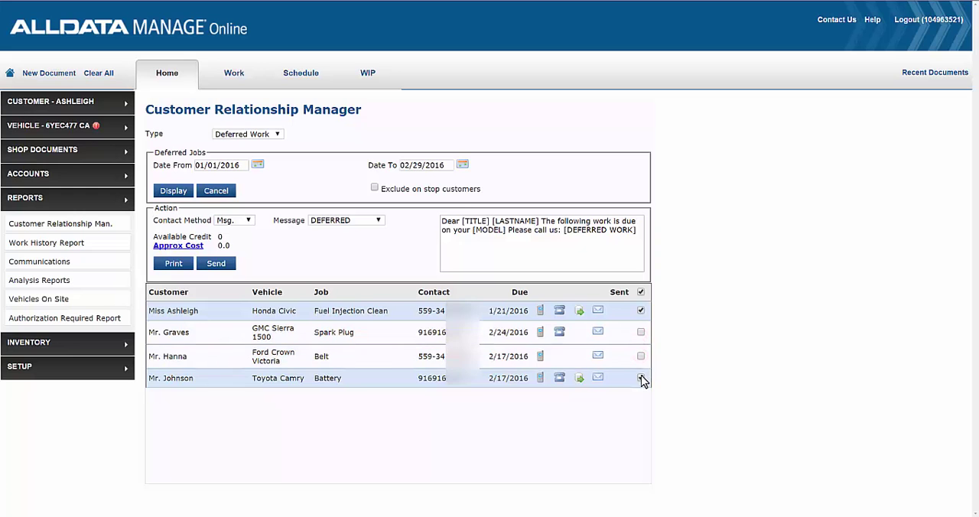
click(641, 378)
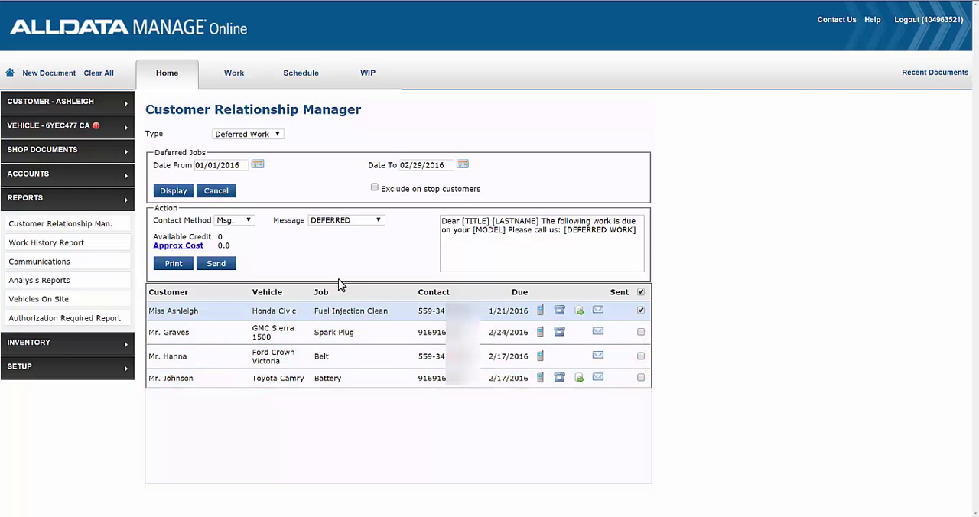
Step: Send the message to the Fuel Injection Clean customer and acknowledge the confirmation
click(215, 263)
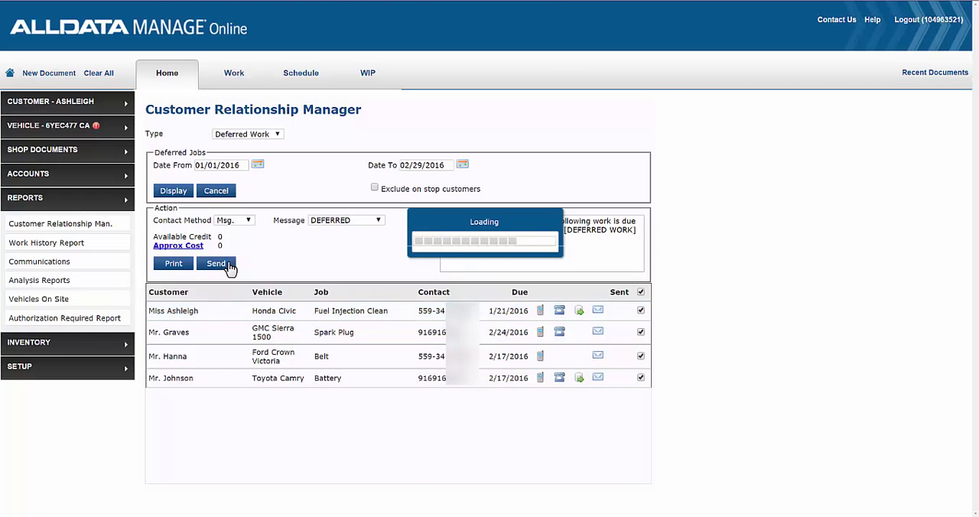
click(215, 263)
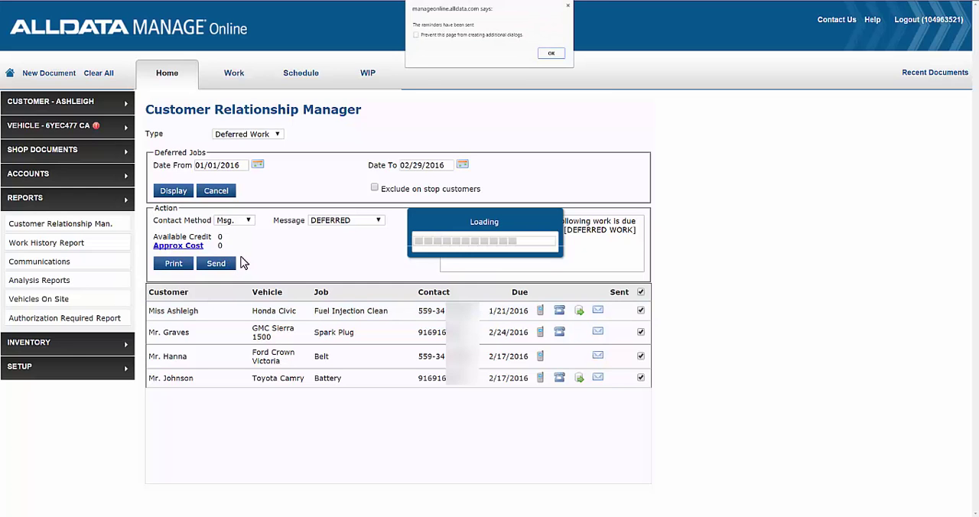
click(550, 52)
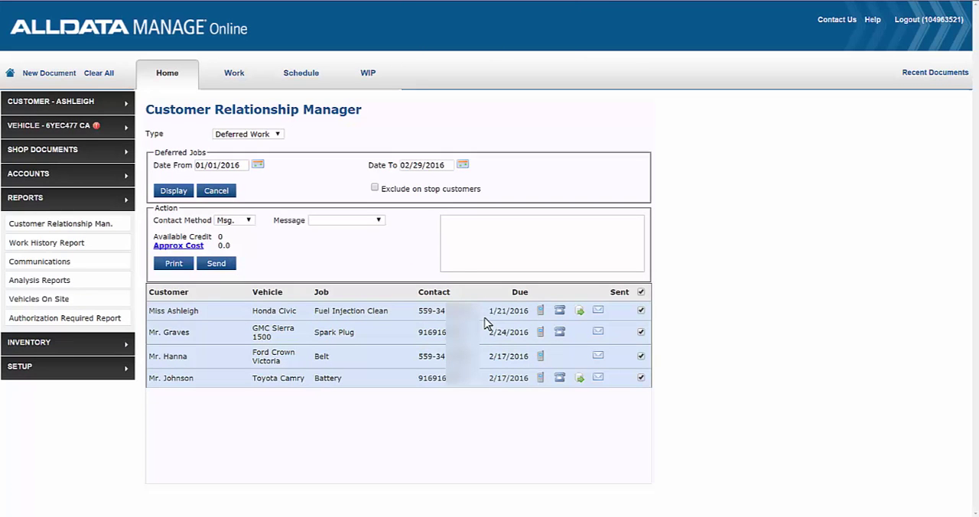